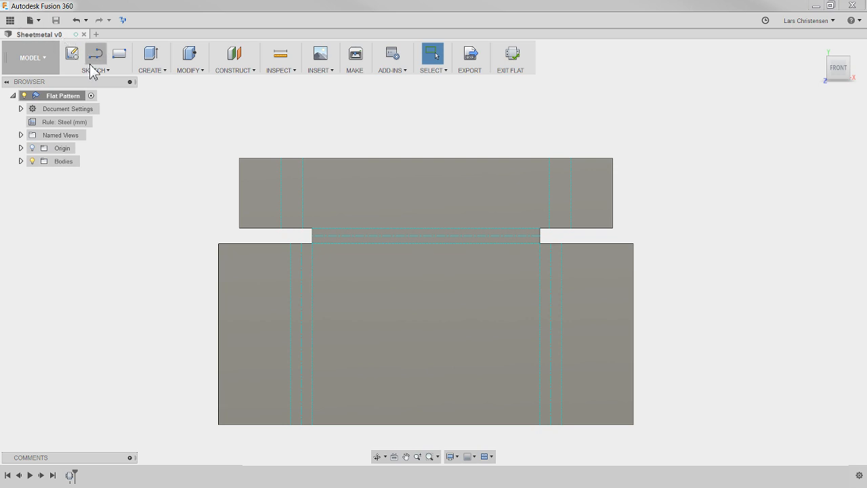
Create a new ISO drawing from the design on an A3 millimetre sheet.
click(30, 57)
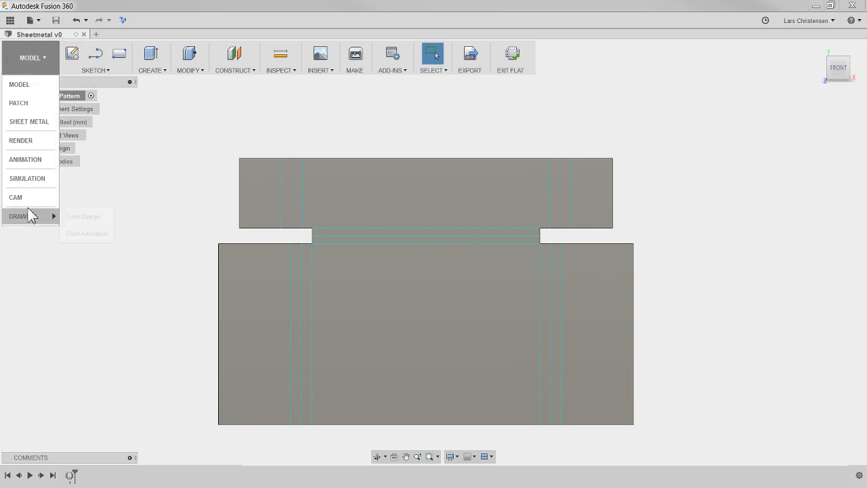
click(83, 217)
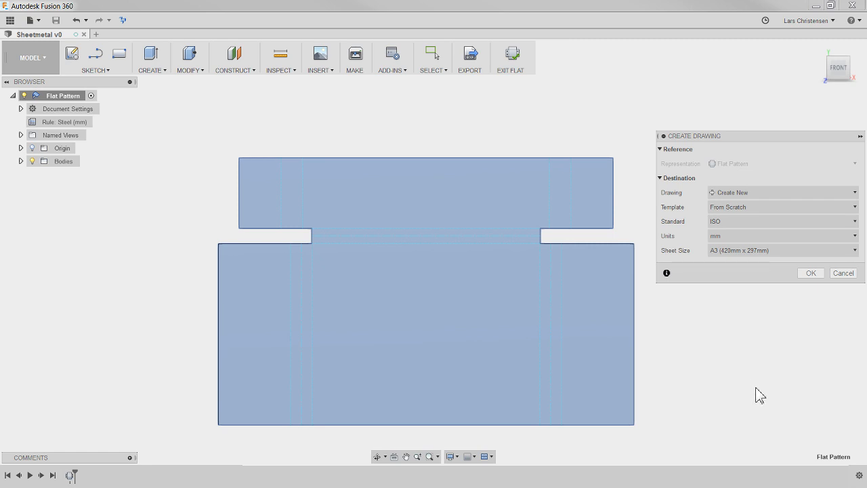
click(810, 272)
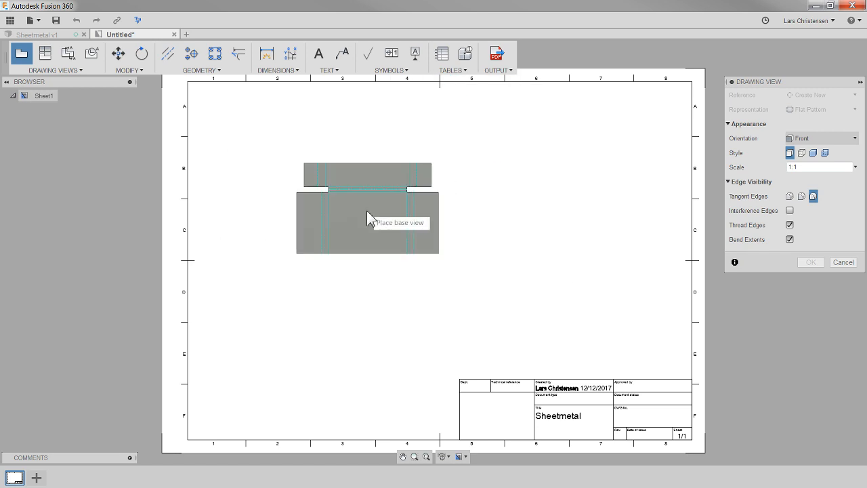
mouse_move(313, 202)
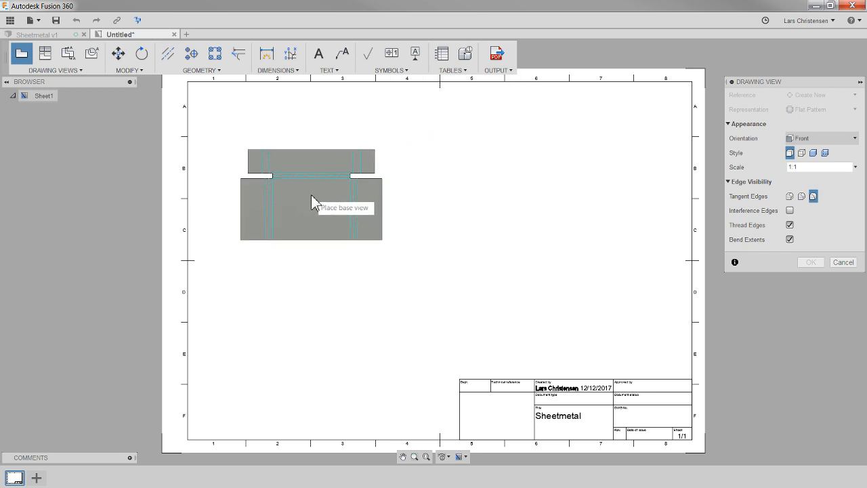
Place the flat pattern's Front base view at 1:1 in the upper left of the sheet.
click(312, 195)
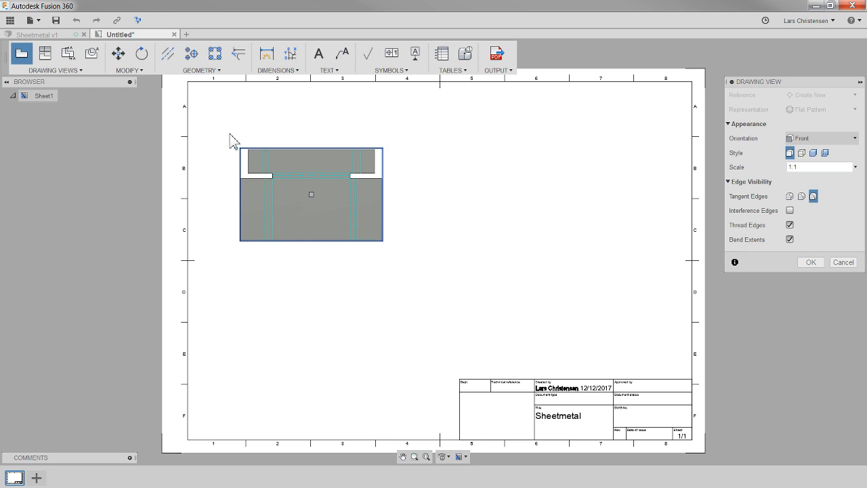
click(810, 262)
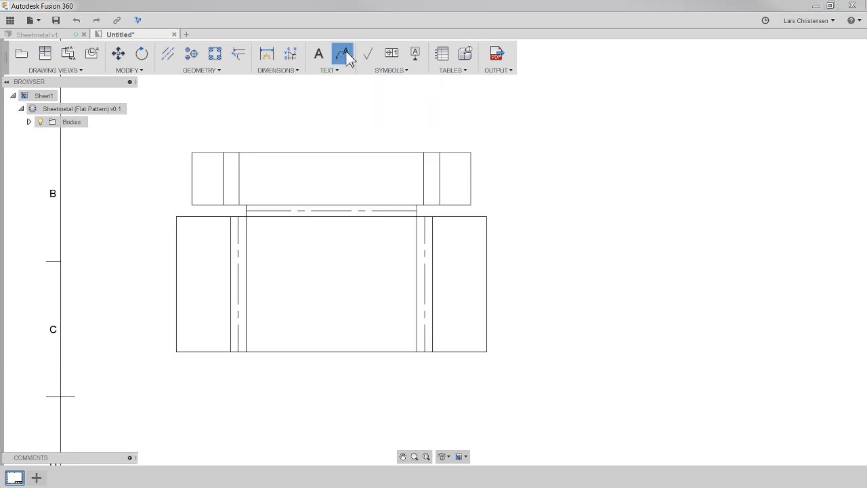
Add bend leader notes Down 66.04° R2.50 and Down 90.00° R2.50 on the two bends.
click(343, 55)
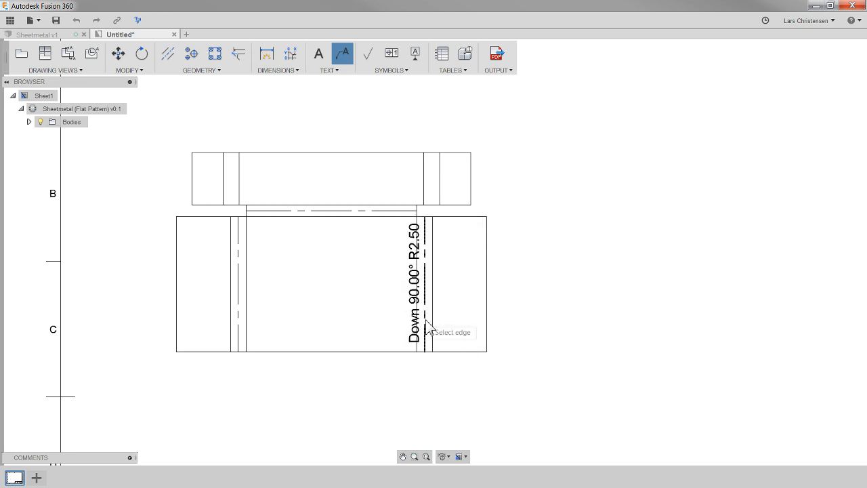
mouse_move(376, 346)
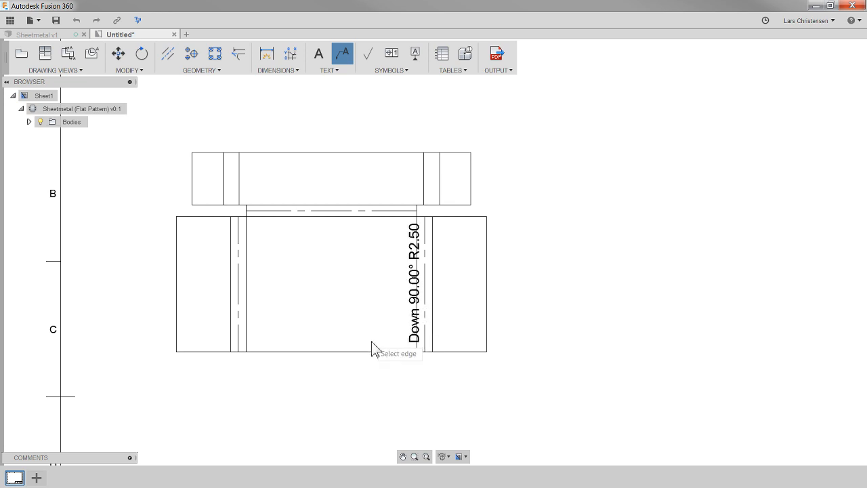
mouse_move(343, 54)
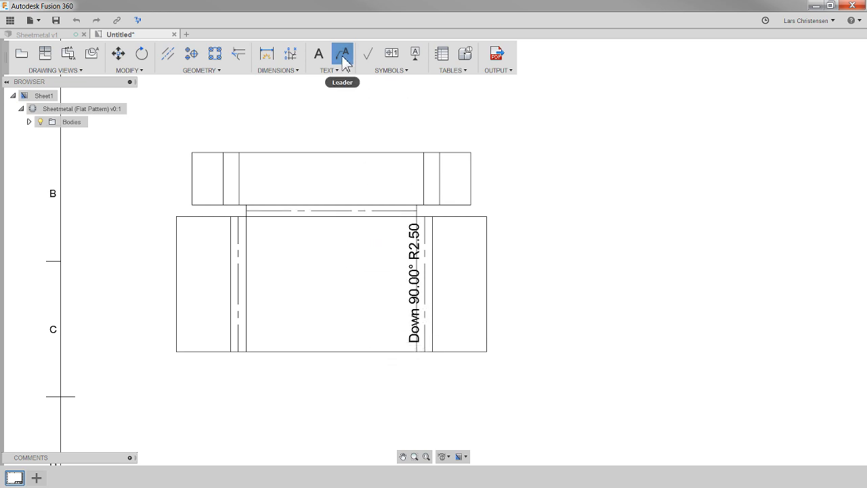
mouse_move(350, 212)
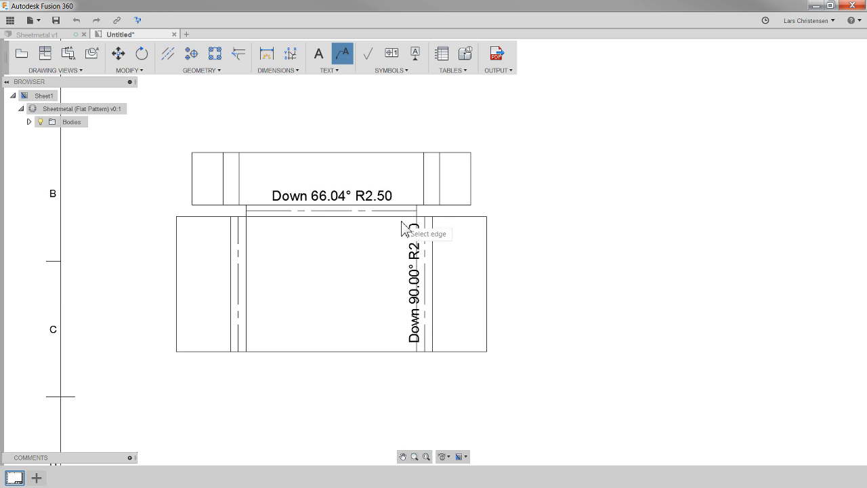
mouse_move(296, 265)
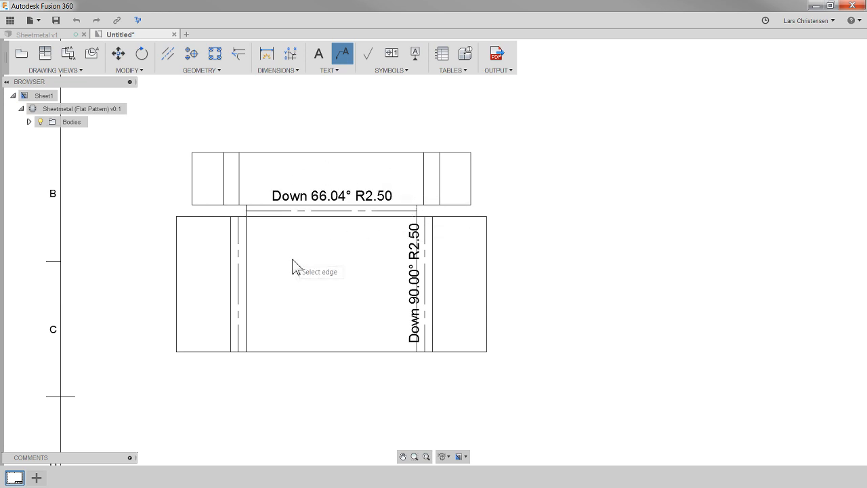
mouse_move(304, 219)
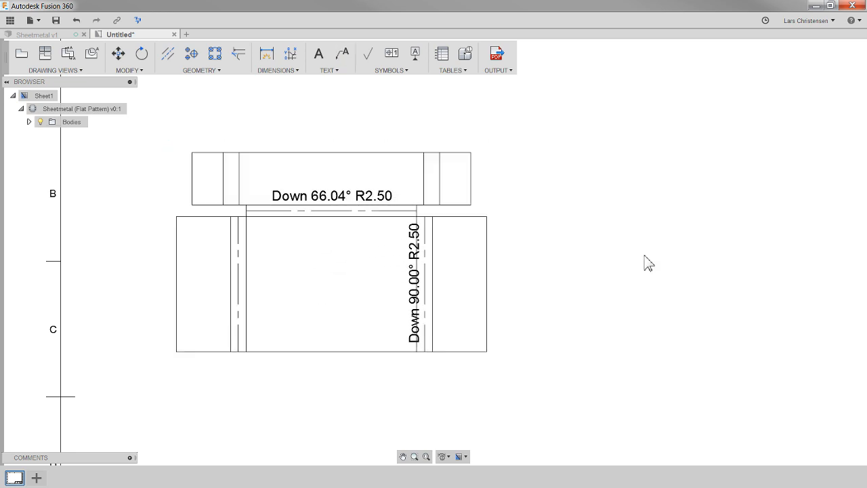
click(372, 339)
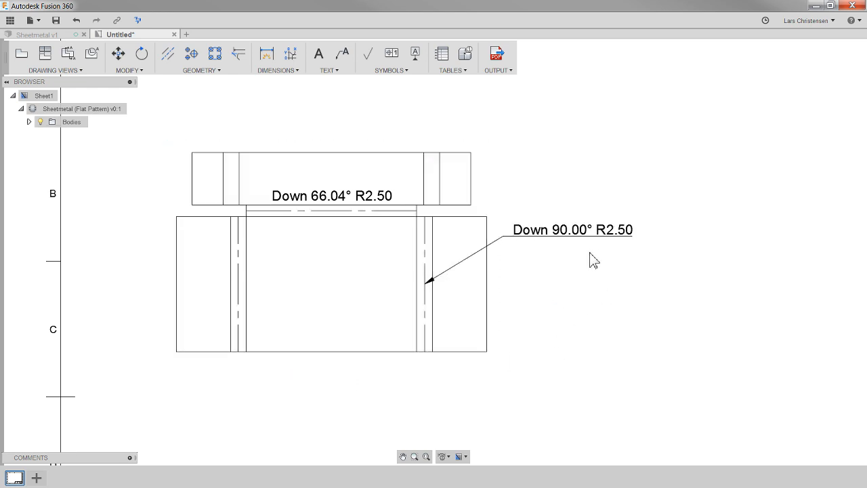
click(413, 224)
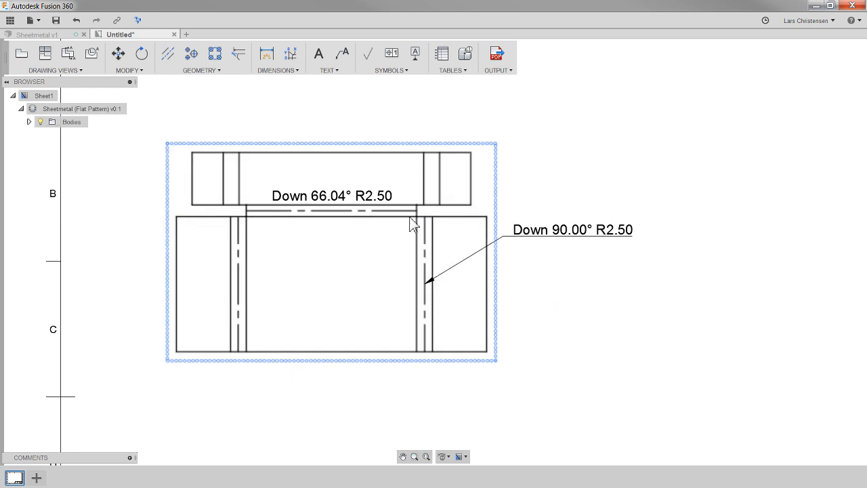
mouse_move(471, 298)
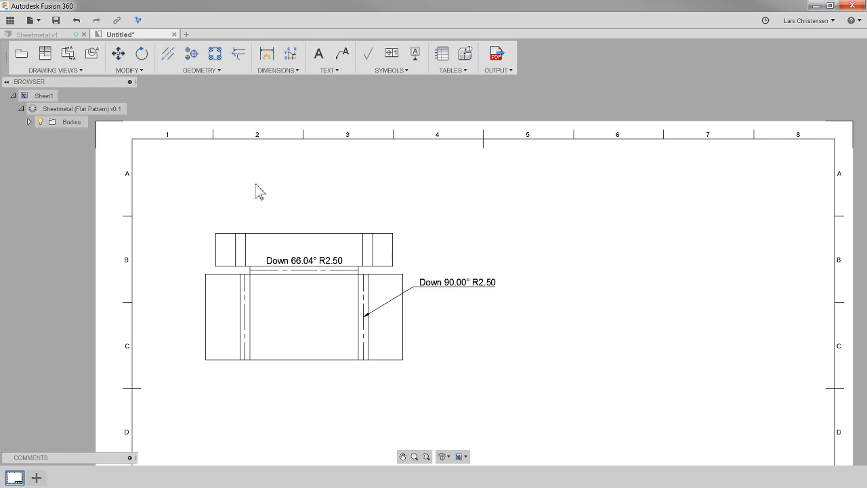
mouse_move(222, 198)
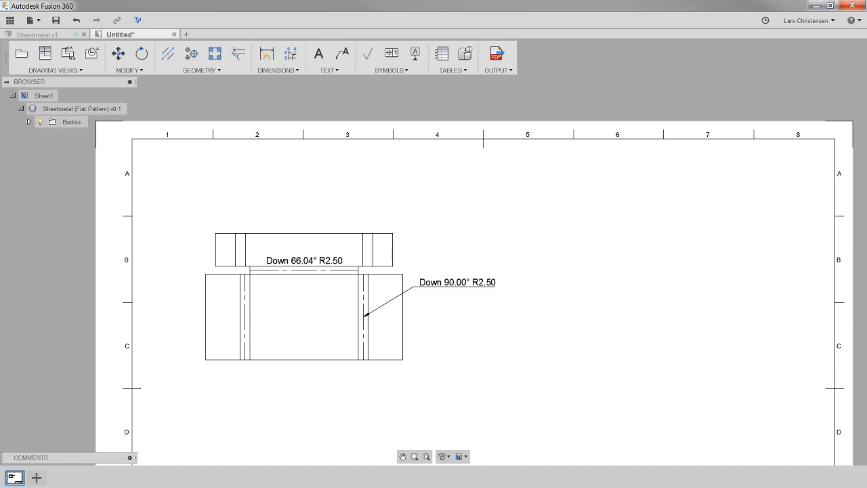
Open the Print dialog from the File menu and expand the Sheets selection list.
click(32, 20)
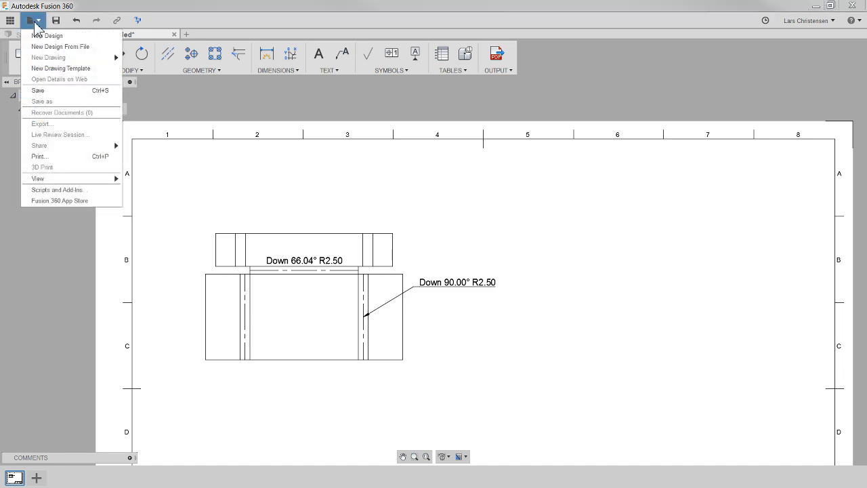
mouse_move(38, 145)
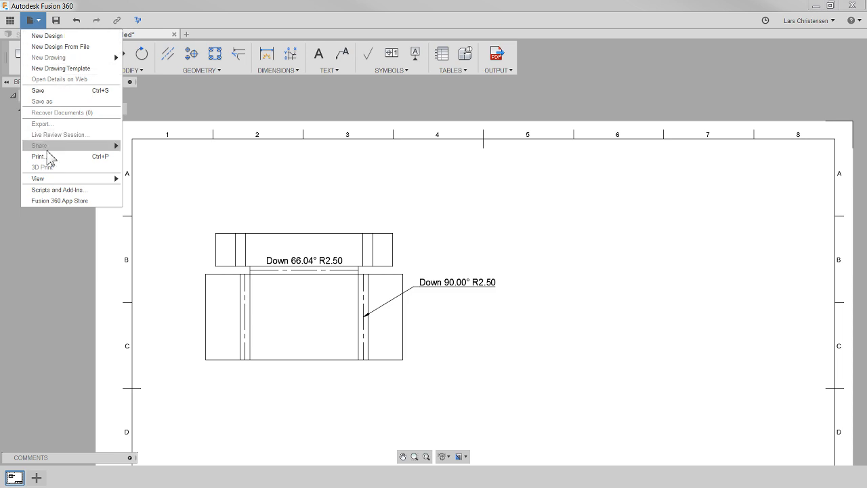
mouse_move(38, 157)
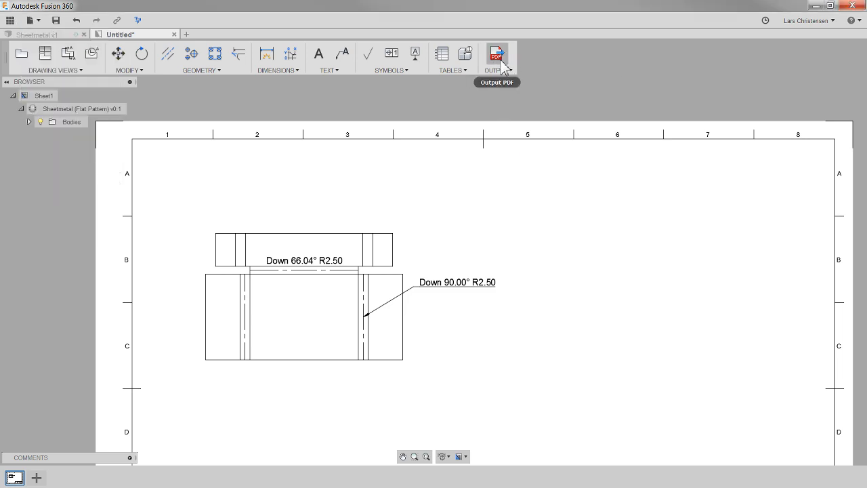
mouse_move(46, 54)
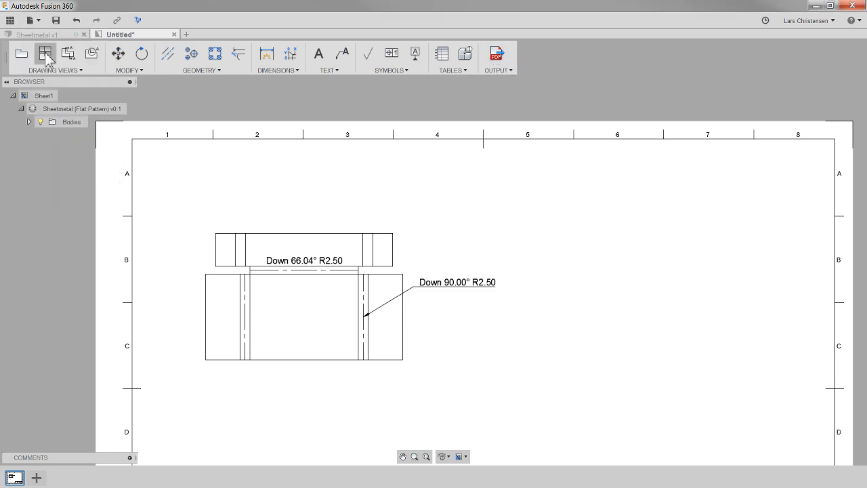
click(29, 20)
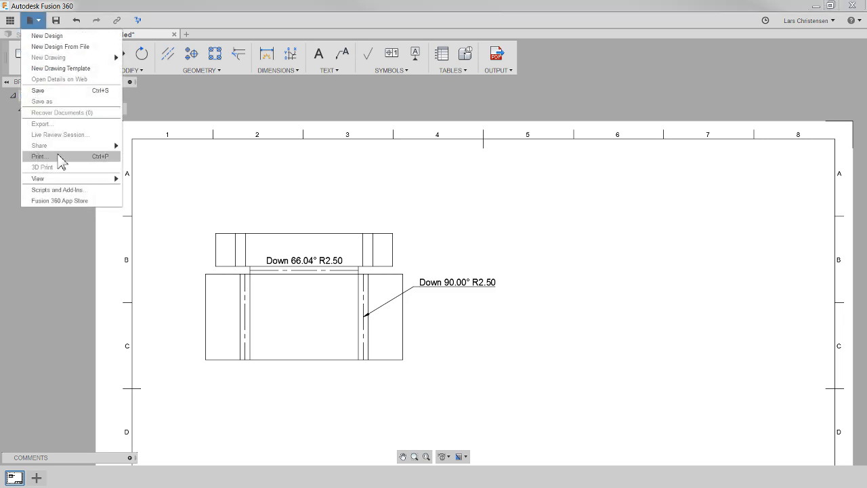
click(38, 157)
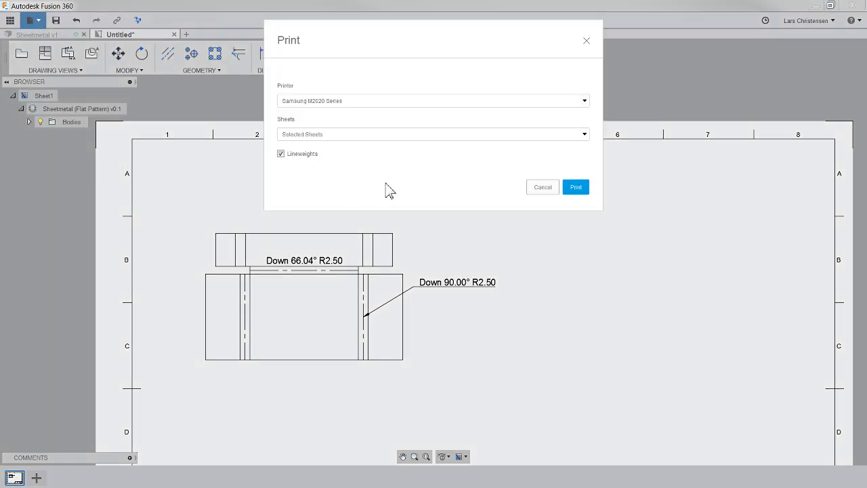
mouse_move(377, 143)
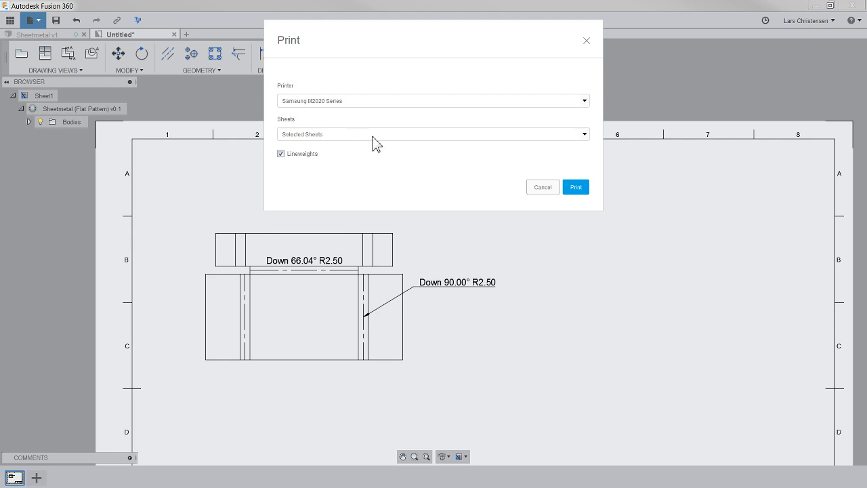
click(583, 135)
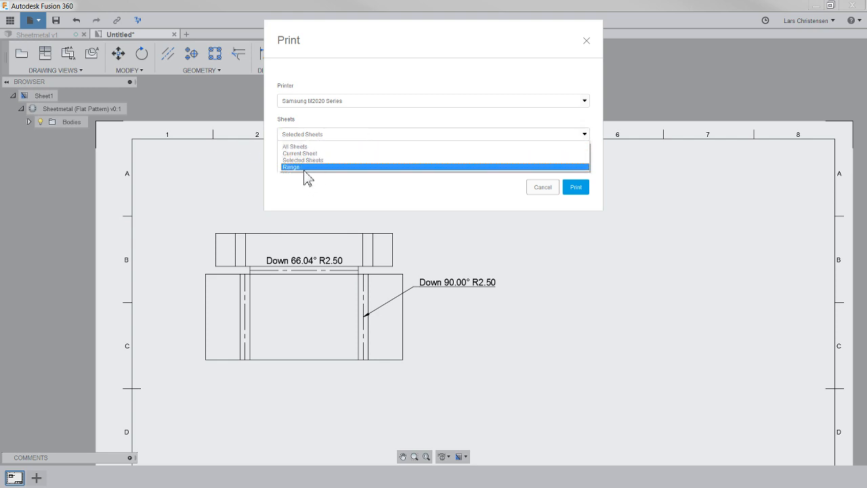